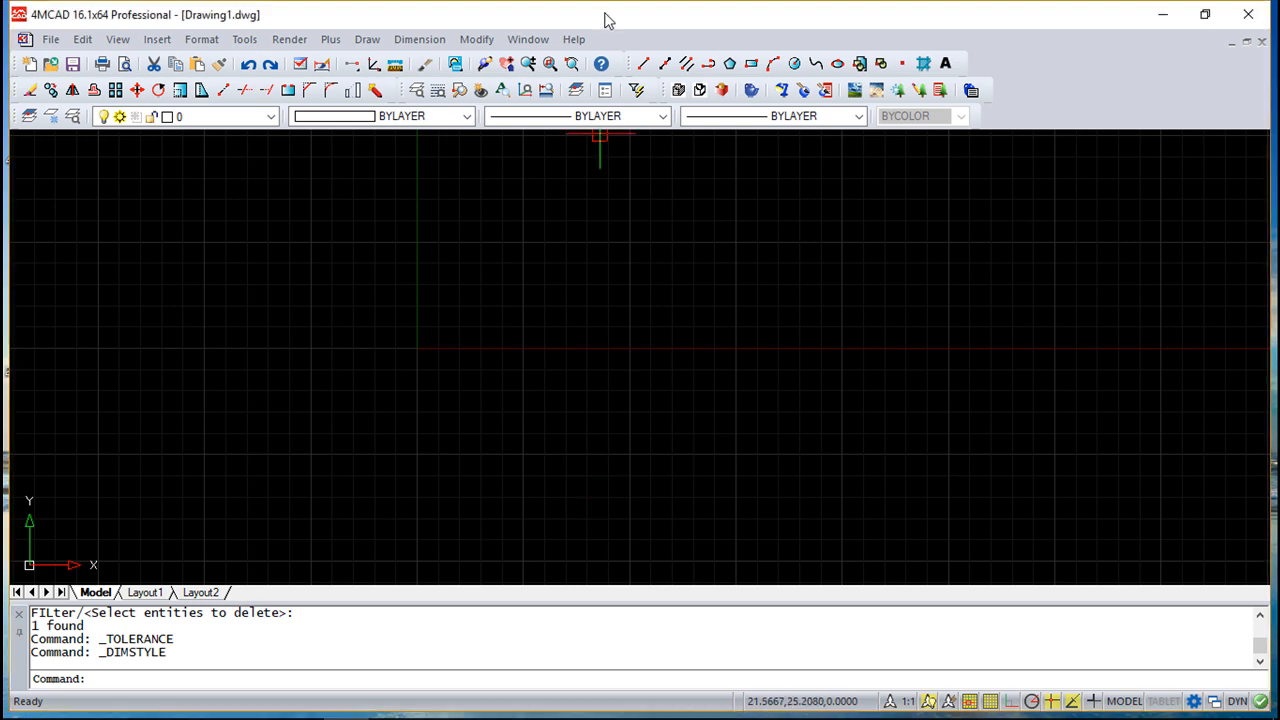
{"action": "mouse_move", "coordinate": [607, 397]}
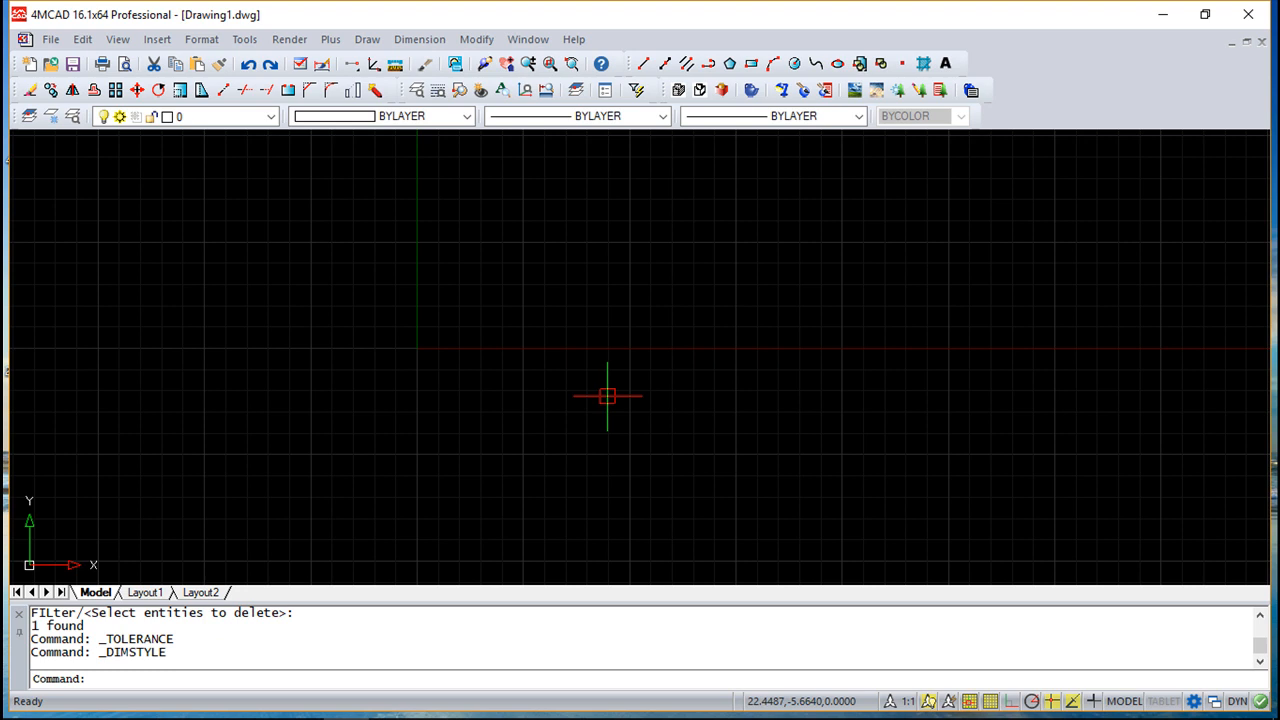
{"action": "mouse_move", "coordinate": [730, 405]}
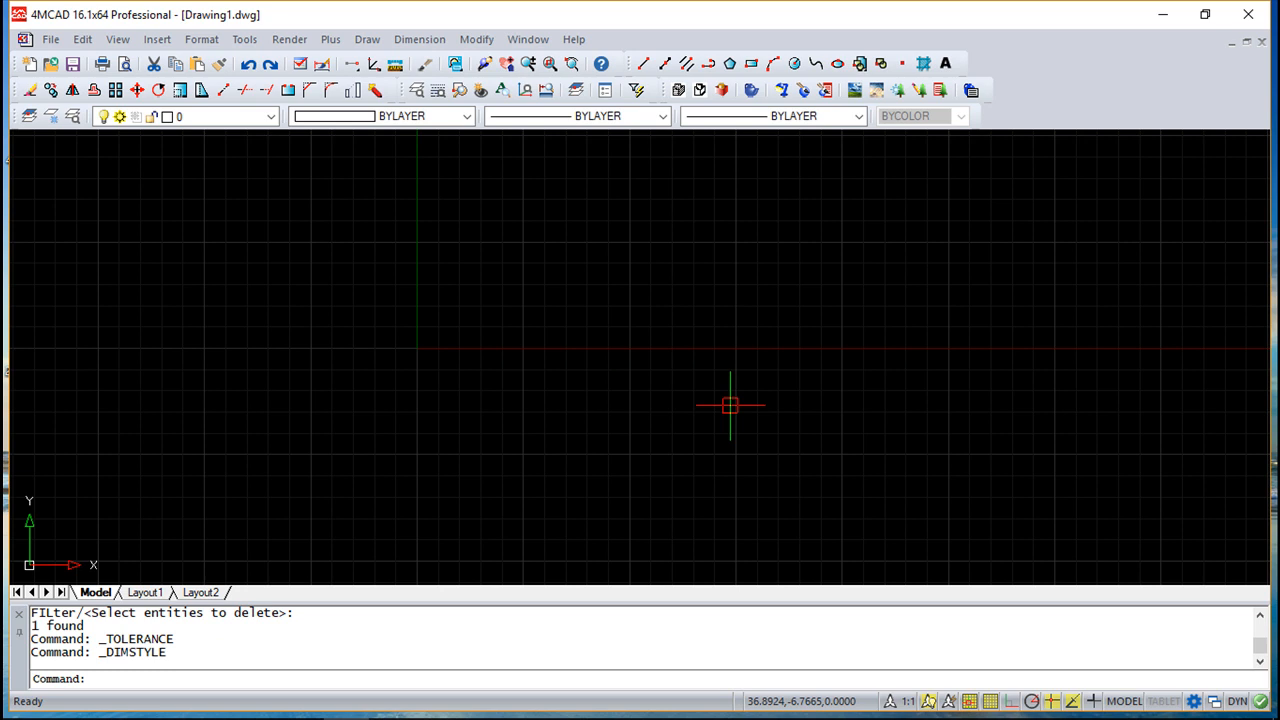
{"action": "mouse_move", "coordinate": [370, 226]}
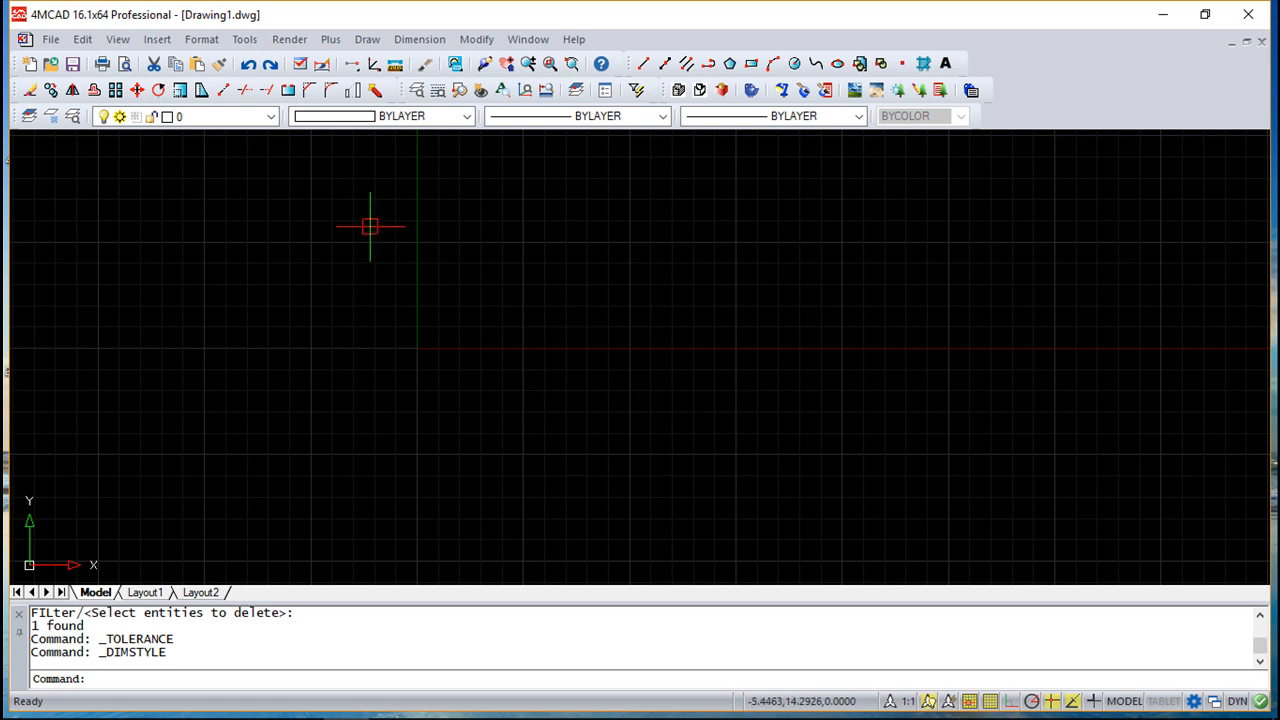
Close the dimension styles manager without changing Standard, then start a geometric tolerance frame.
{"action": "left_click", "coordinate": [201, 39]}
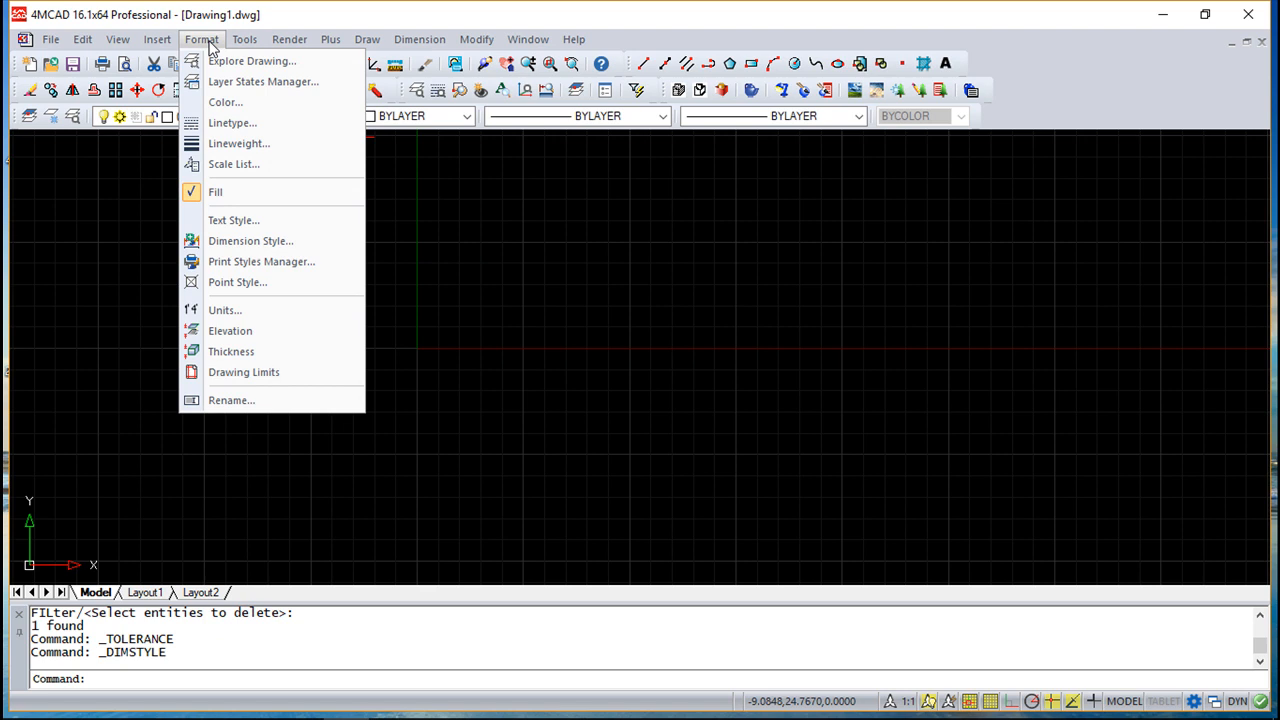
{"action": "mouse_move", "coordinate": [250, 241]}
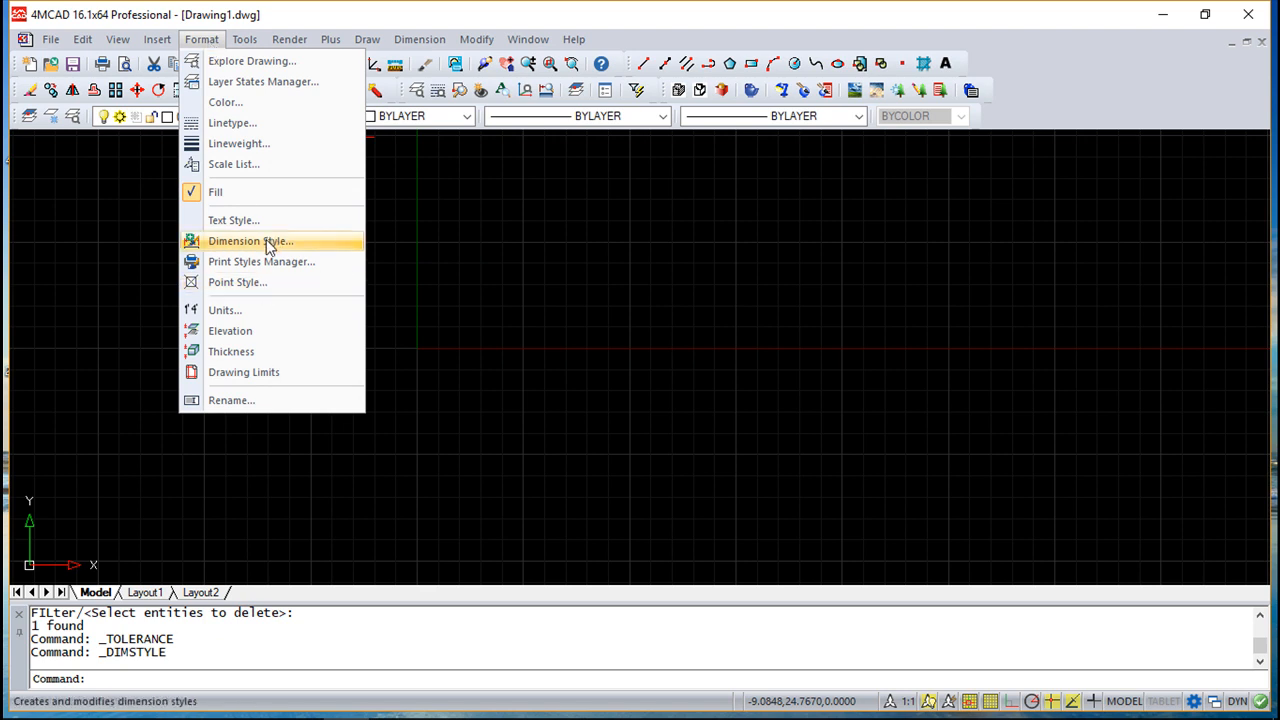
{"action": "left_click", "coordinate": [250, 241]}
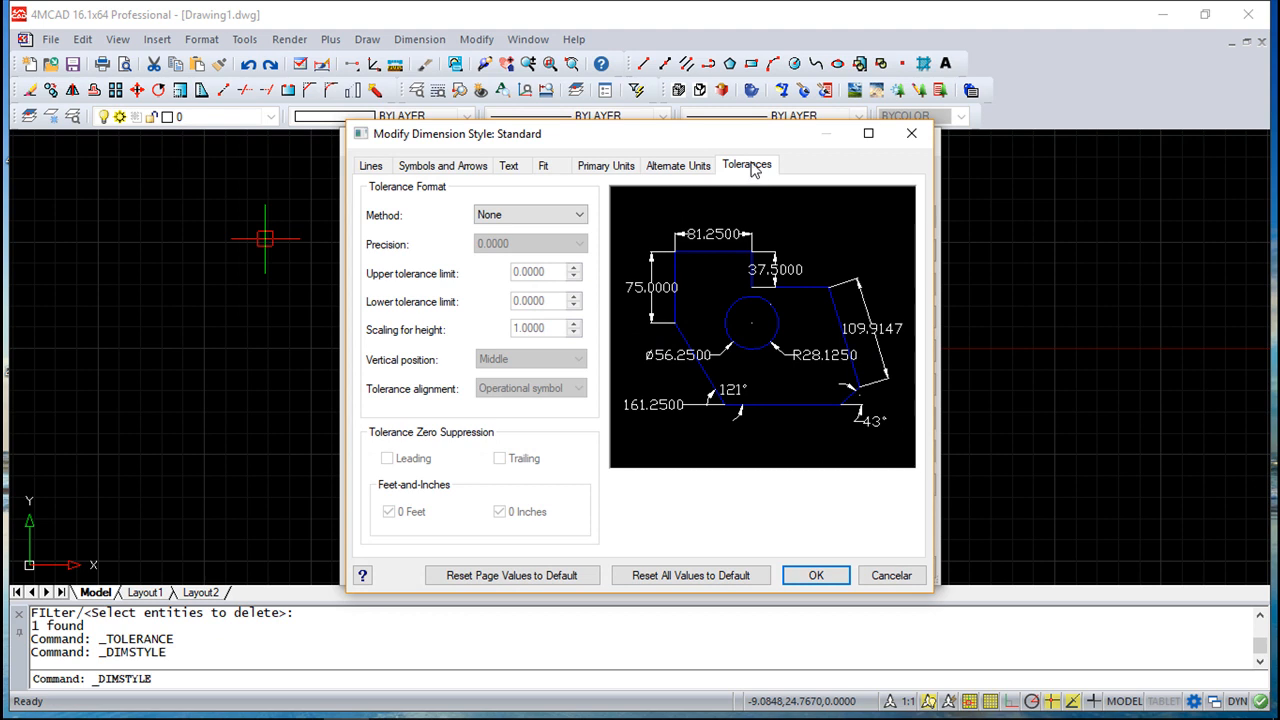
{"action": "mouse_move", "coordinate": [415, 203]}
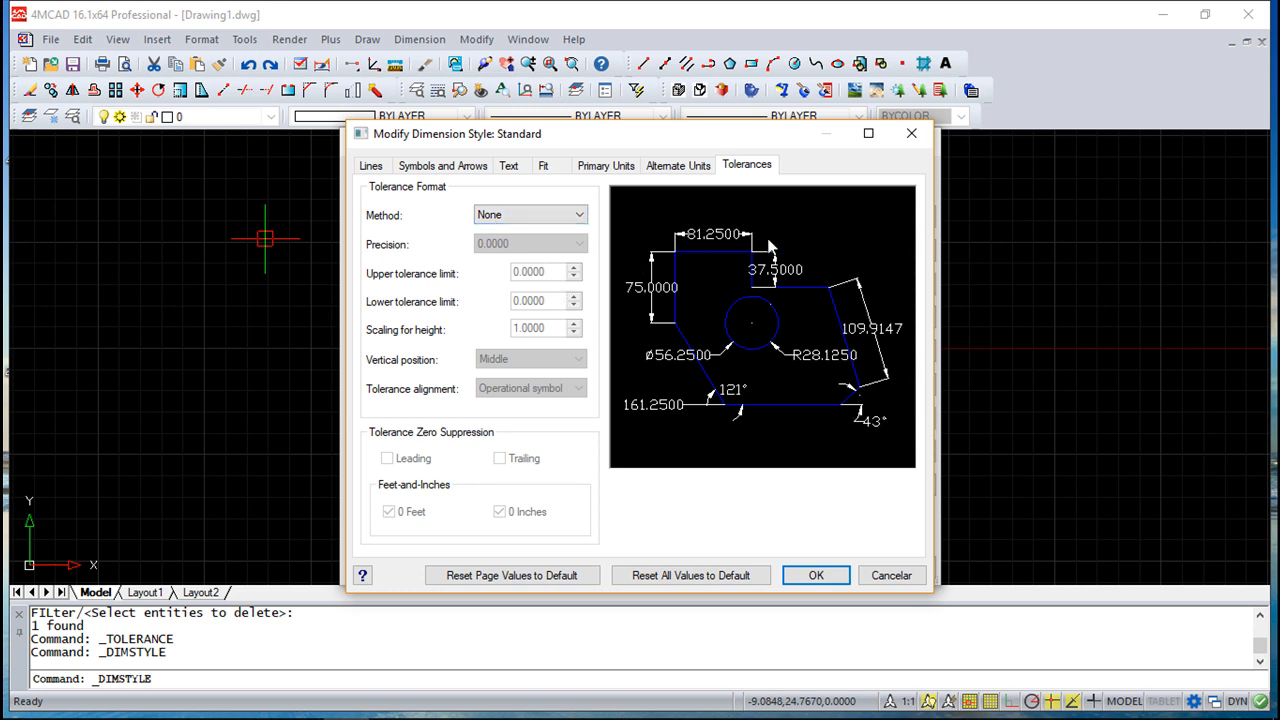
{"action": "mouse_move", "coordinate": [878, 547]}
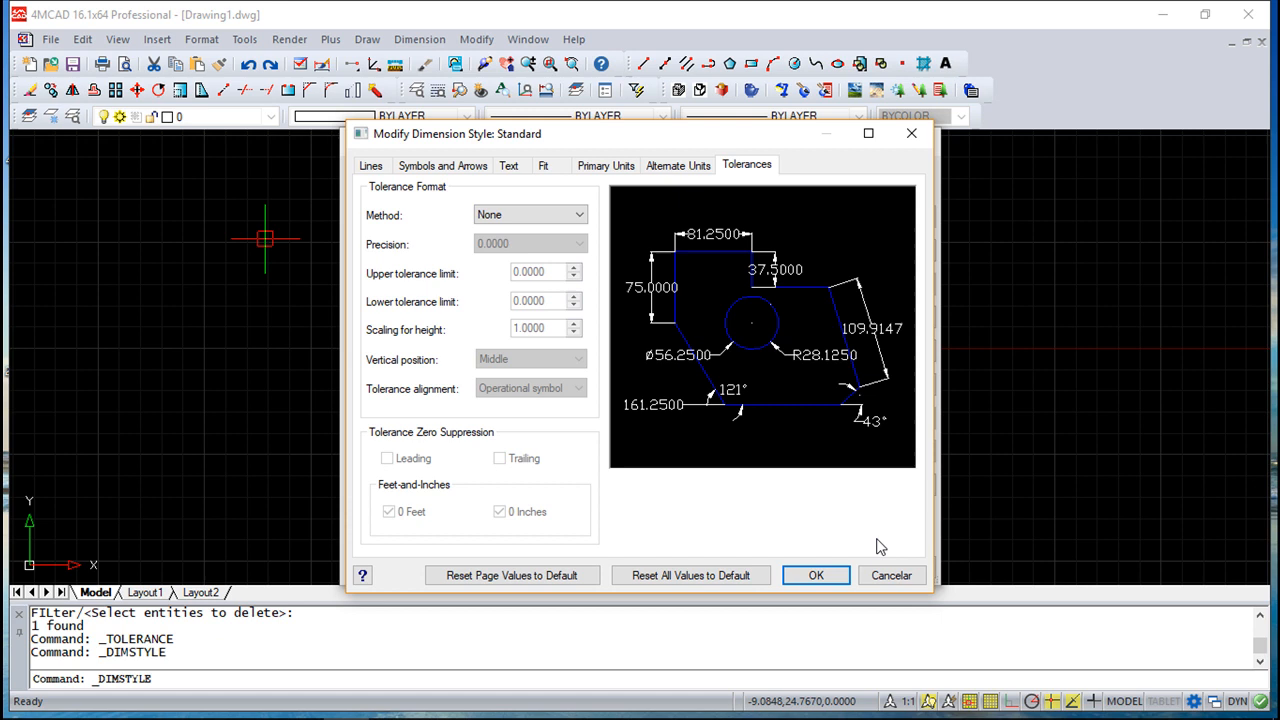
{"action": "left_click", "coordinate": [815, 575]}
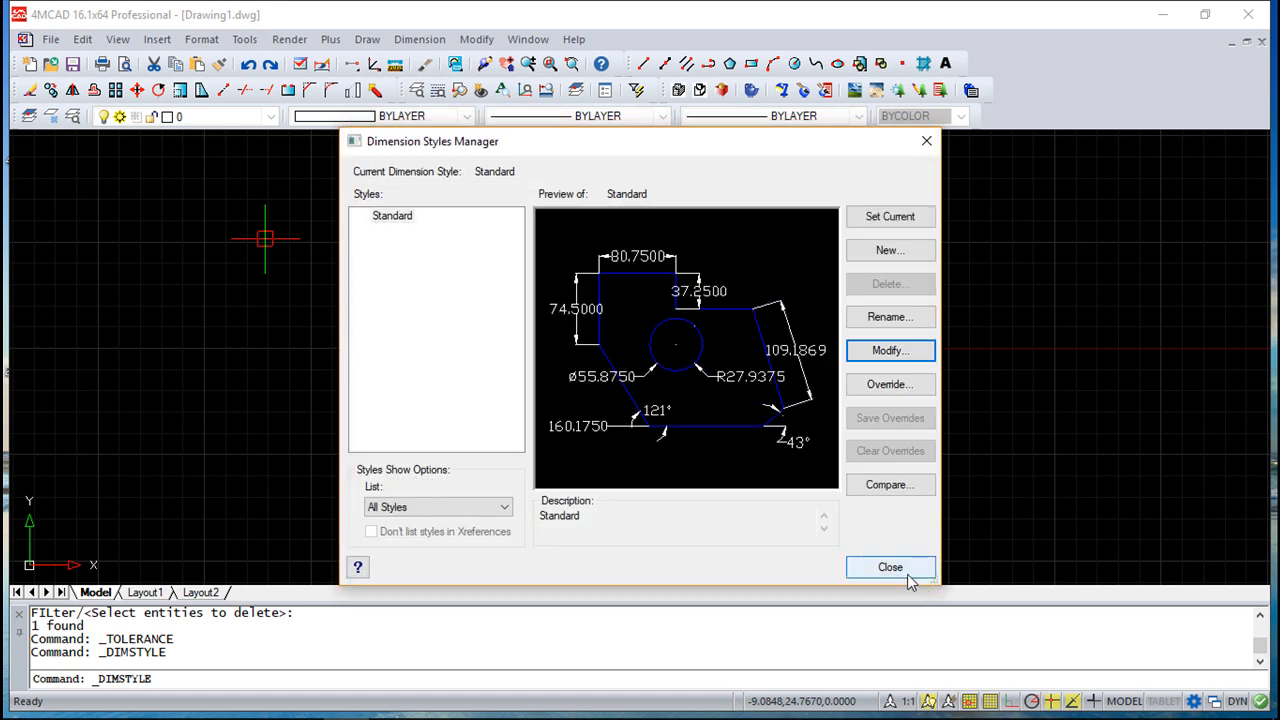
{"action": "left_click", "coordinate": [890, 567]}
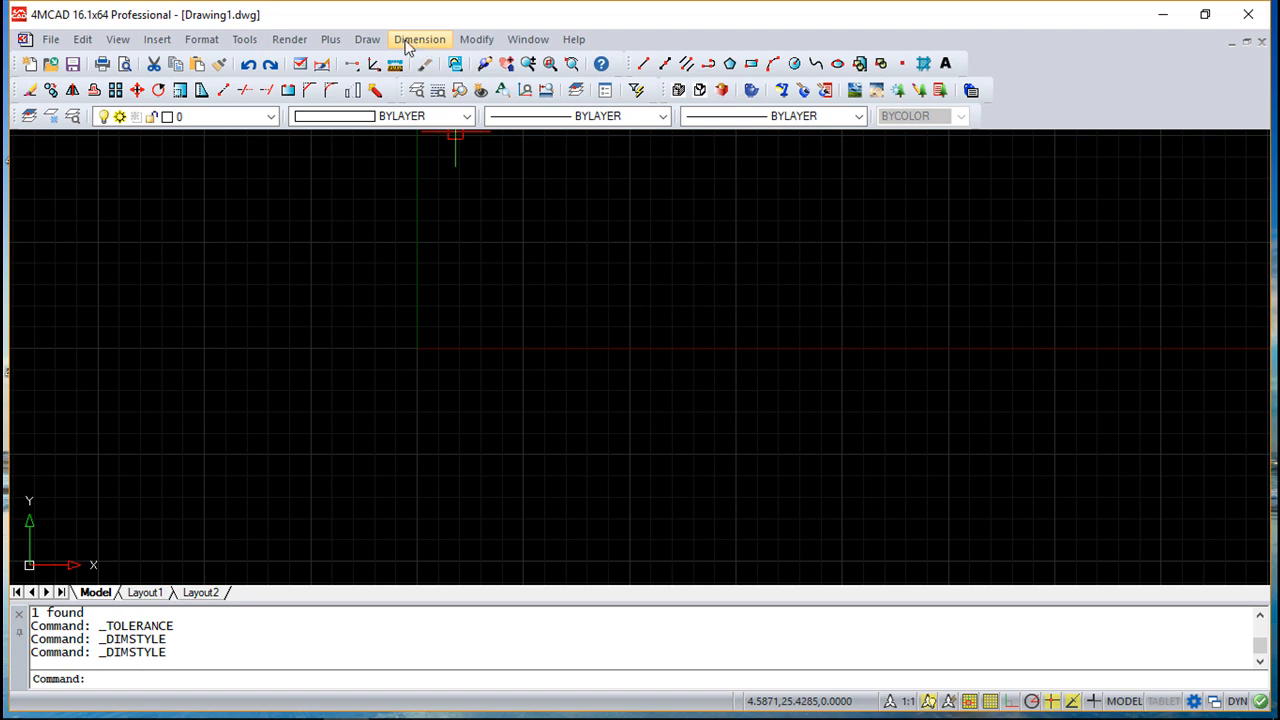
{"action": "left_click", "coordinate": [419, 39]}
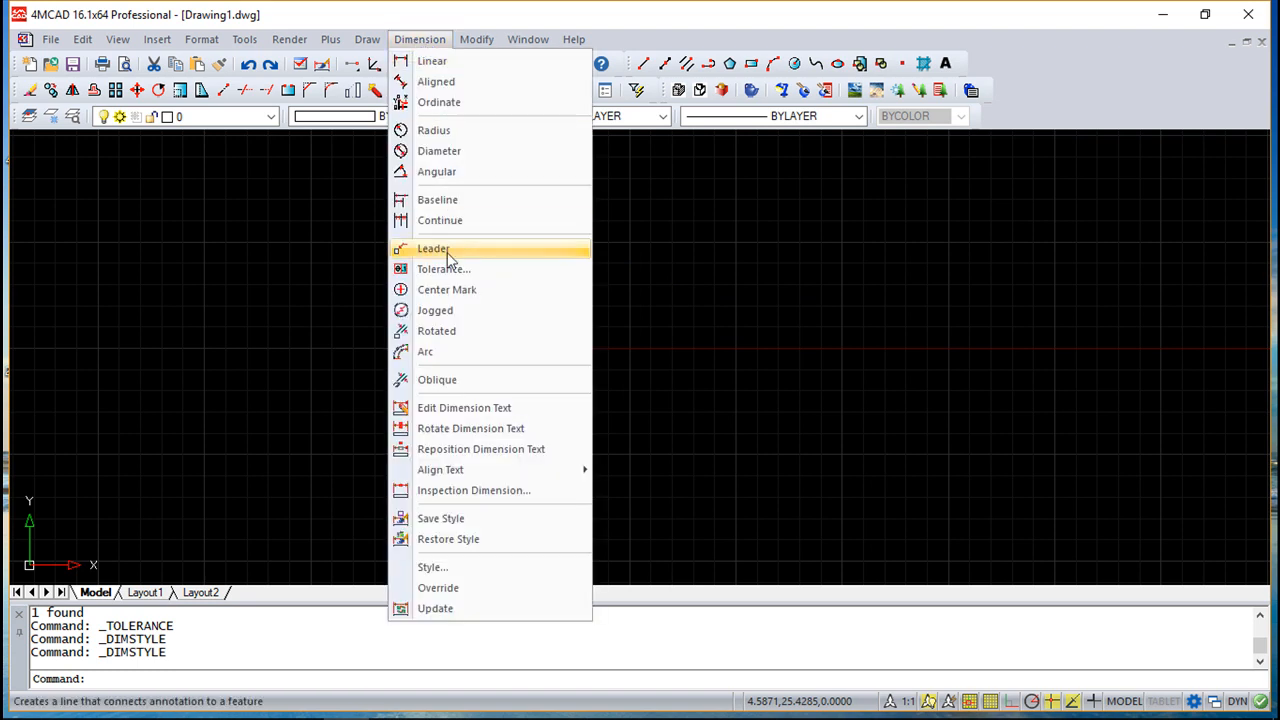
{"action": "left_click", "coordinate": [443, 268]}
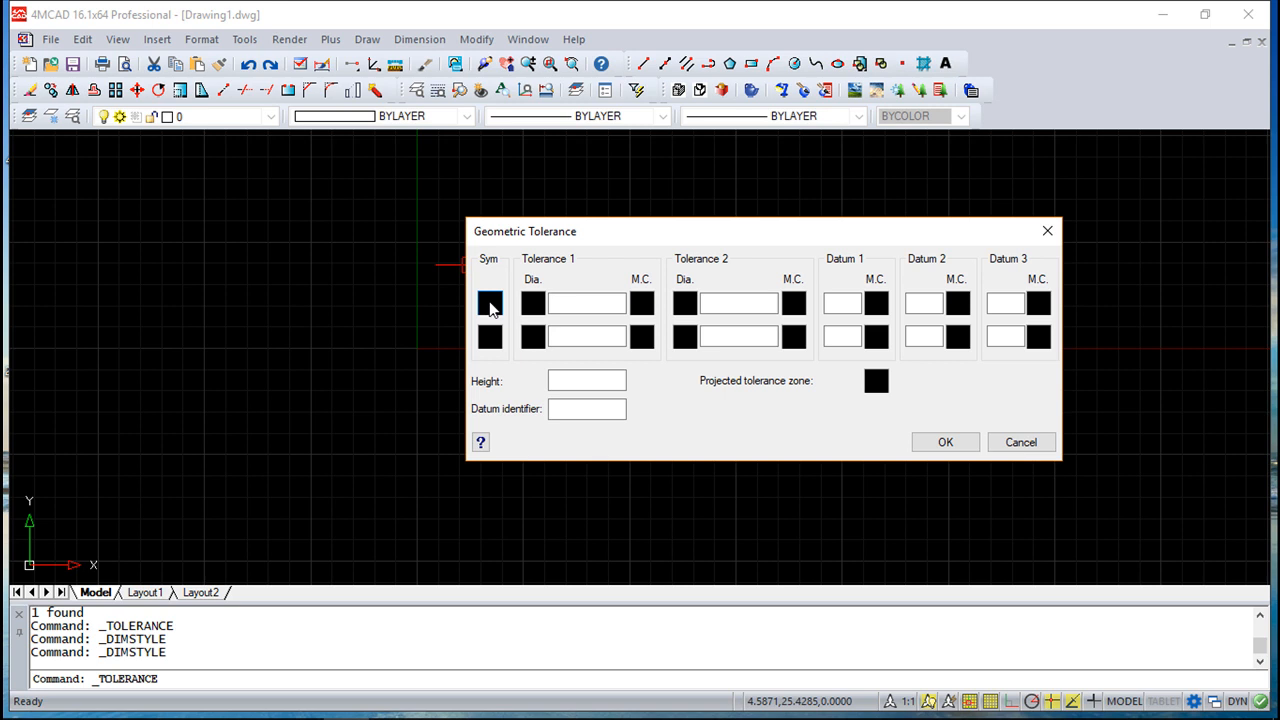
Set the concentricity symbol and a diameter tolerance of 12.50.
{"action": "left_click", "coordinate": [490, 303]}
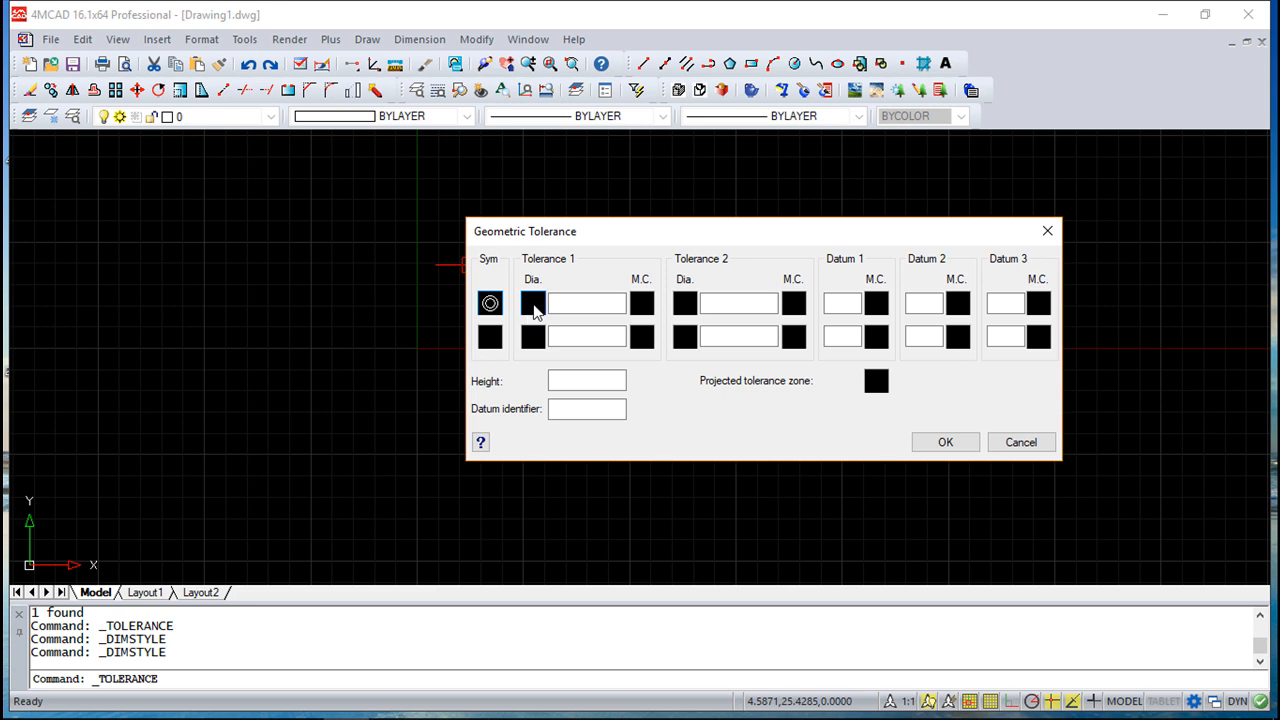
{"action": "left_click", "coordinate": [532, 302]}
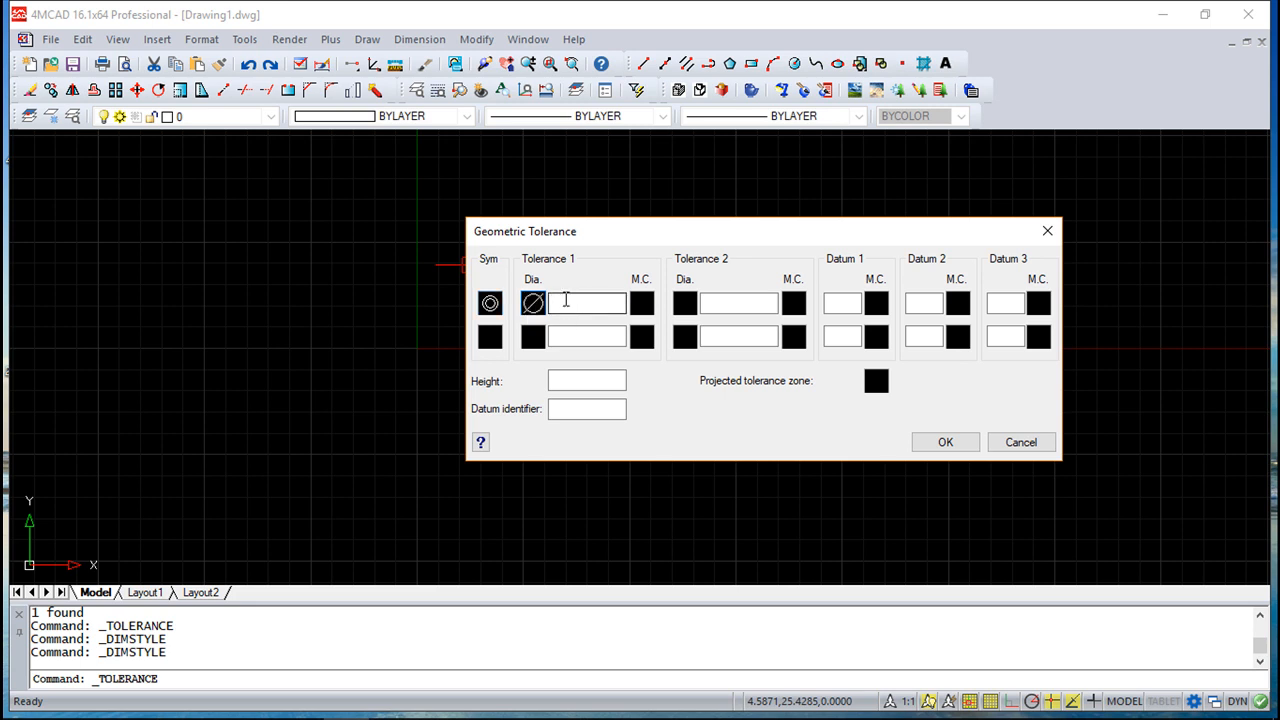
{"action": "type", "text": "12.50"}
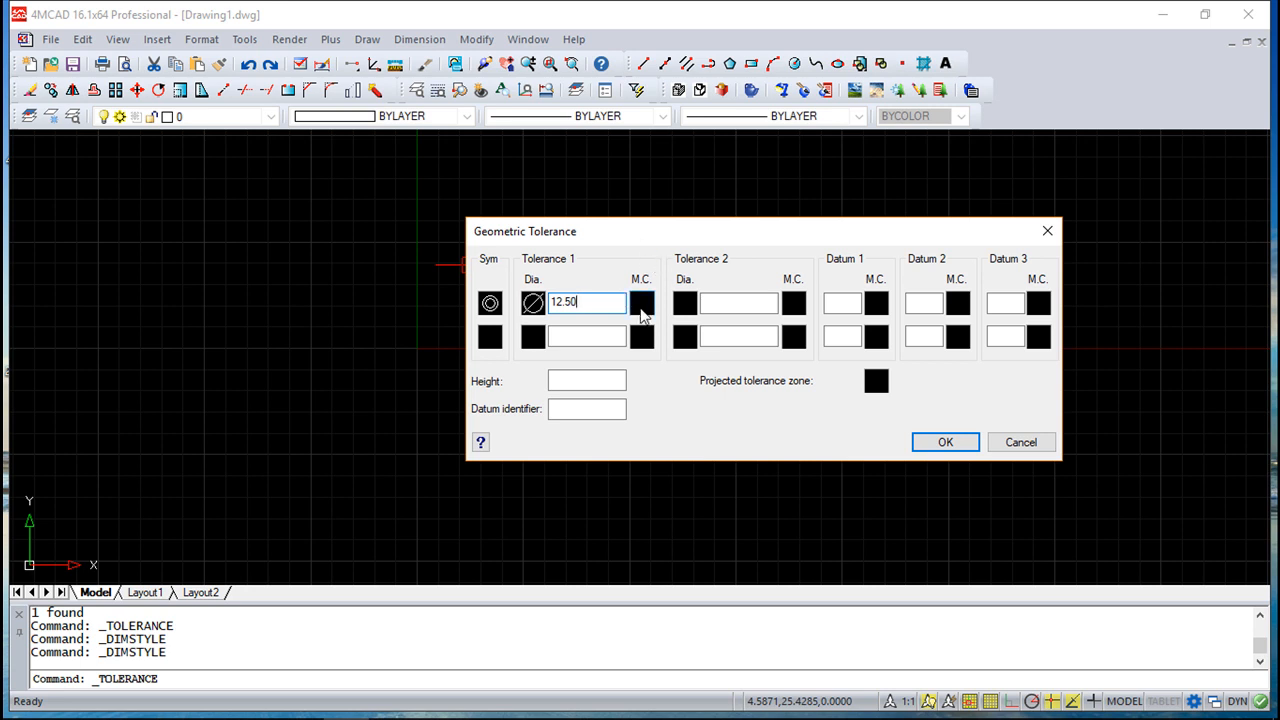
Apply maximum material condition M, enable the projected tolerance zone, and enter datum A.
{"action": "left_click", "coordinate": [674, 336]}
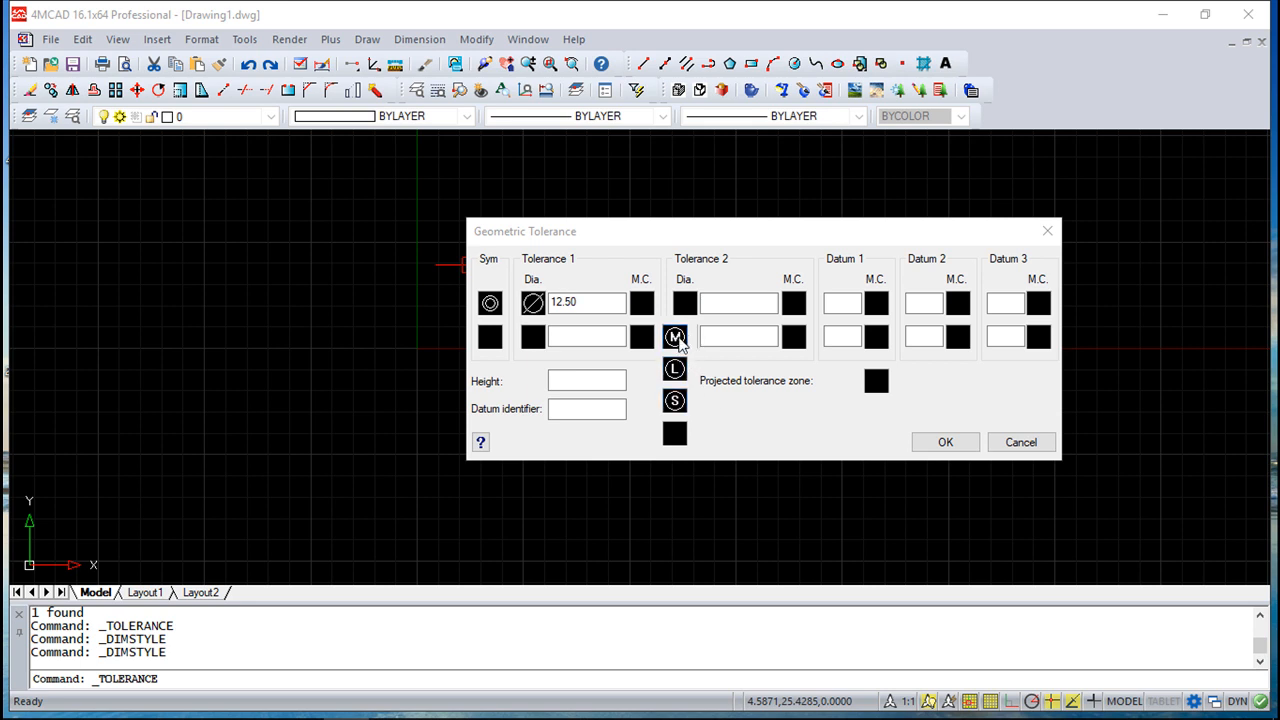
{"action": "left_click", "coordinate": [675, 336]}
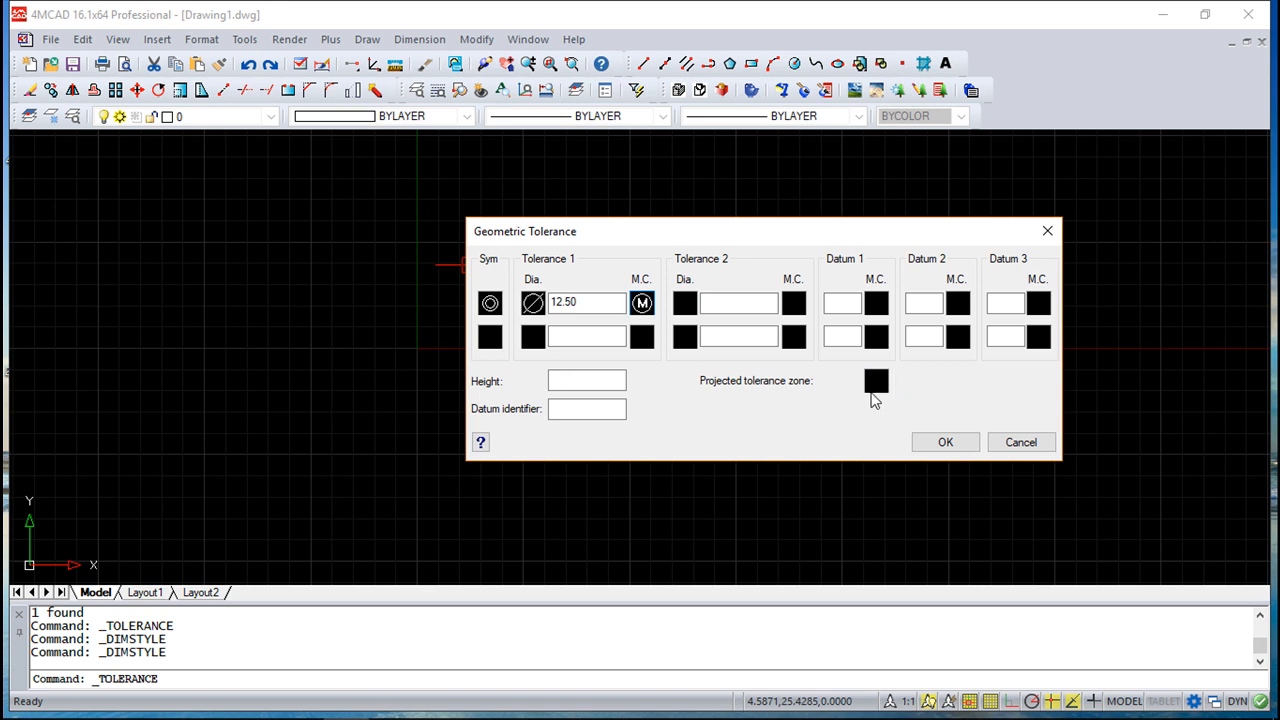
{"action": "left_click", "coordinate": [875, 381]}
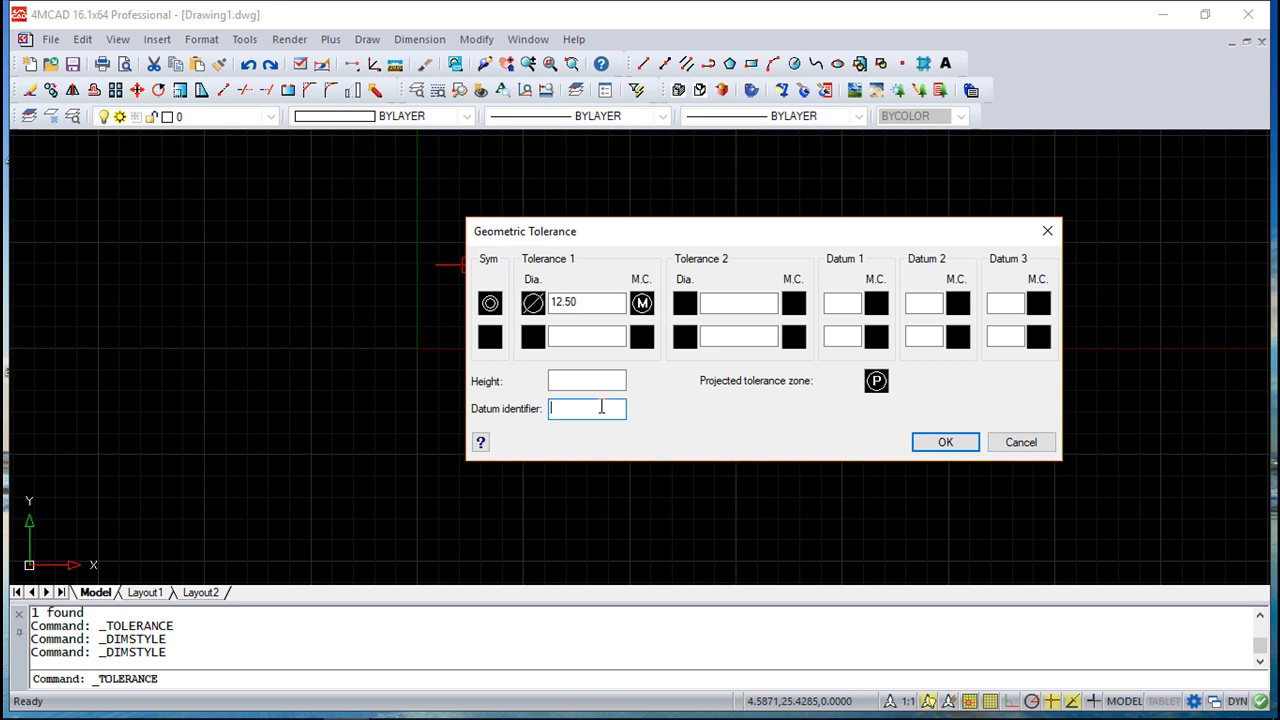
{"action": "type", "text": "A"}
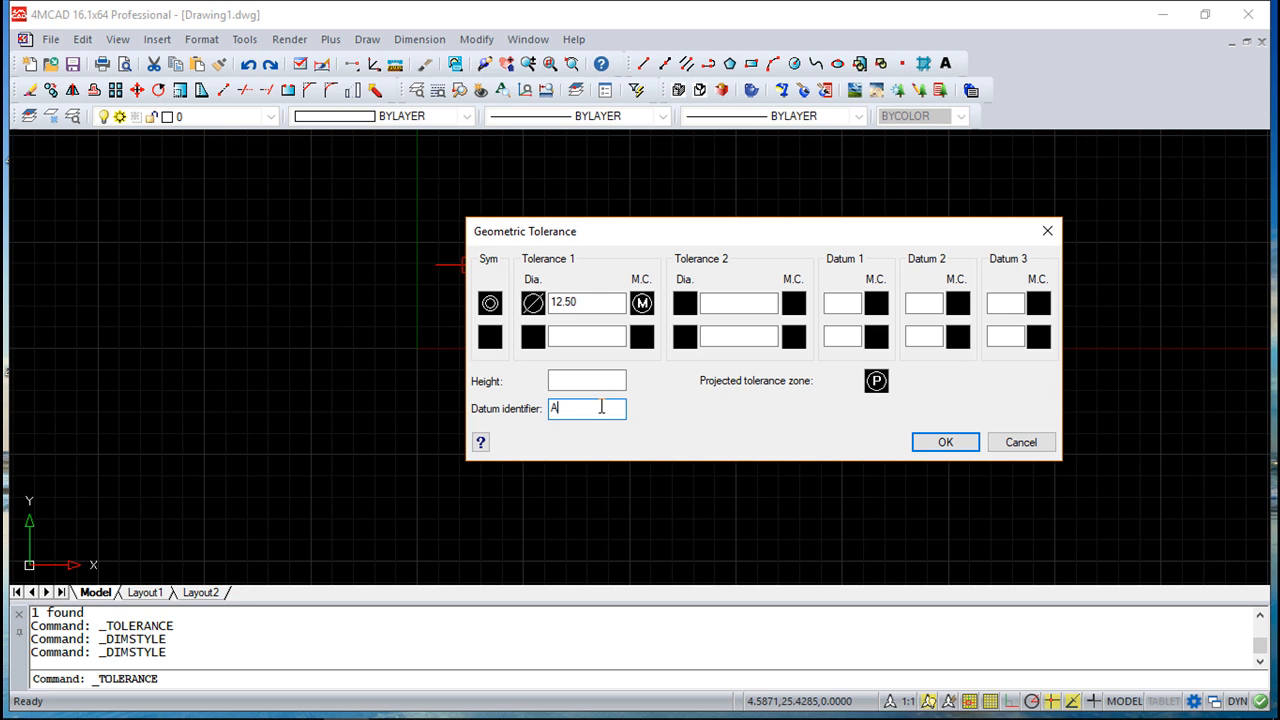